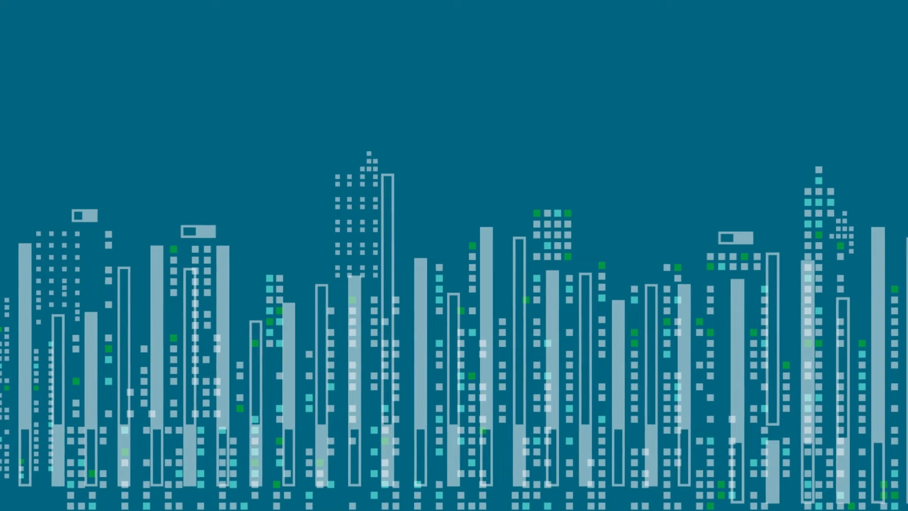
click(469, 245)
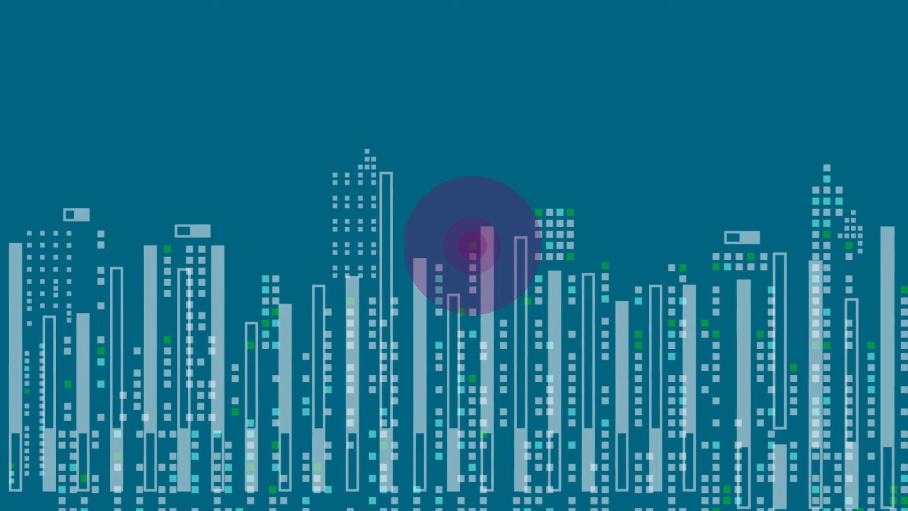